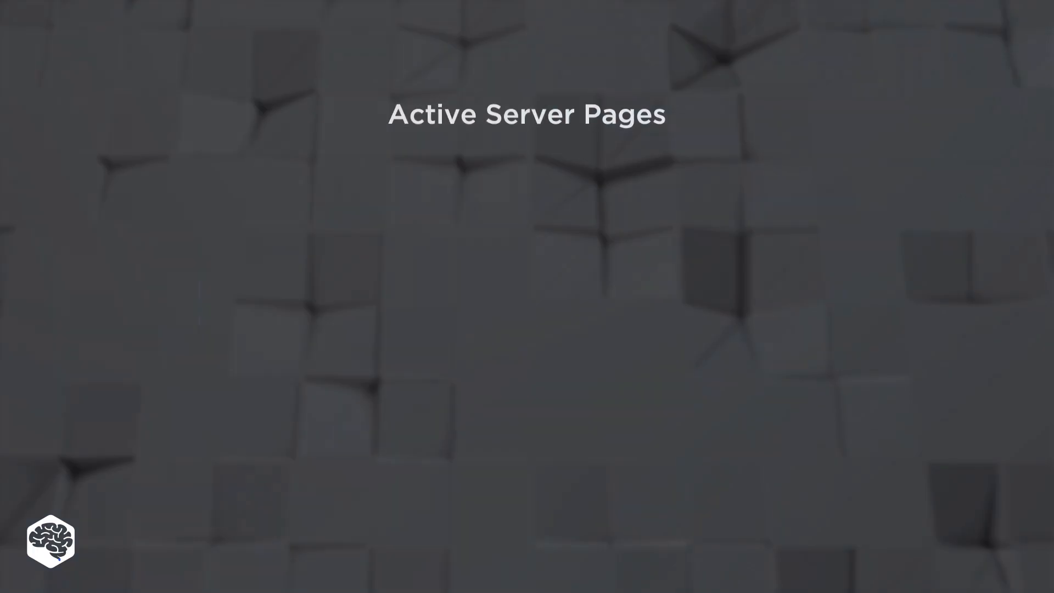
pyautogui.press('right')
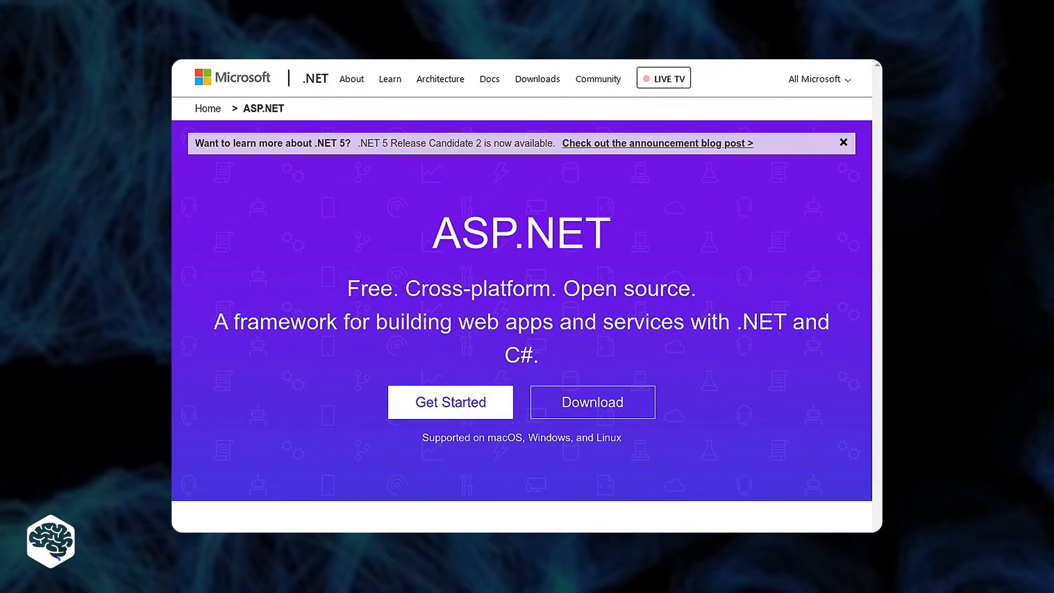
pyautogui.scroll(-3)
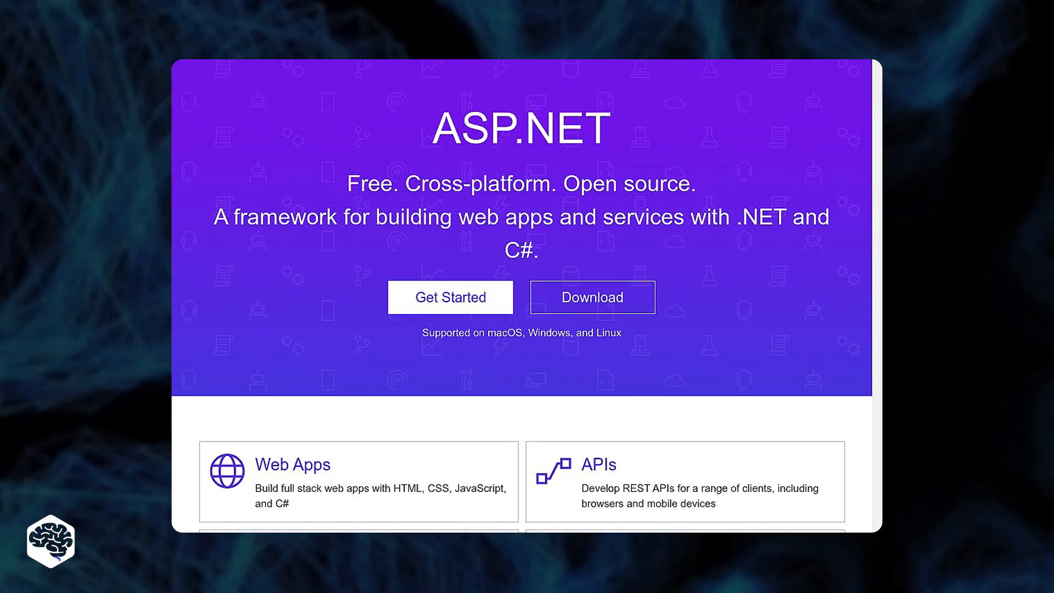
pyautogui.scroll(-3)
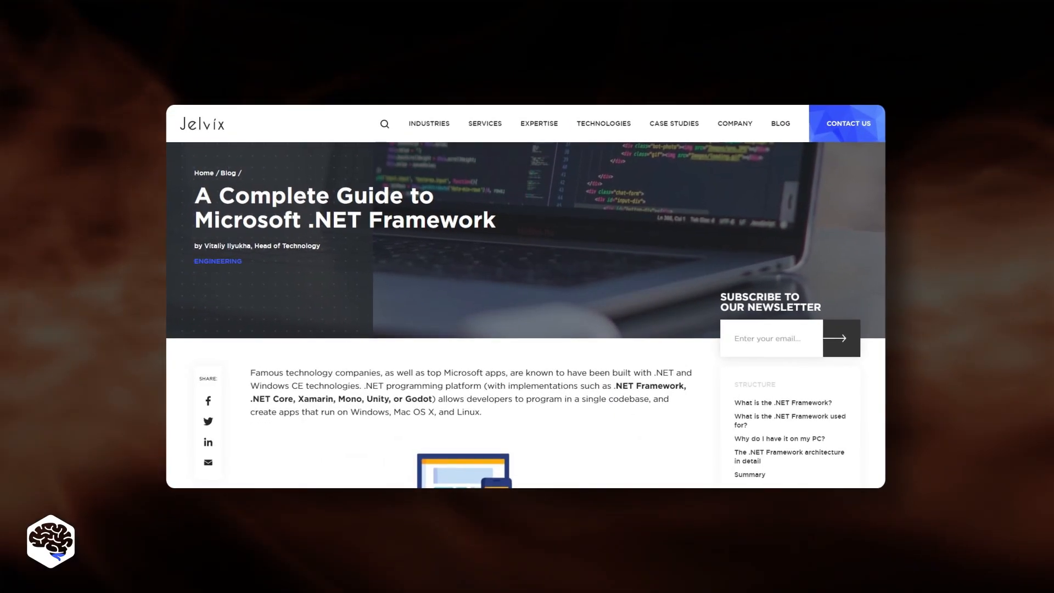
pyautogui.scroll(-3)
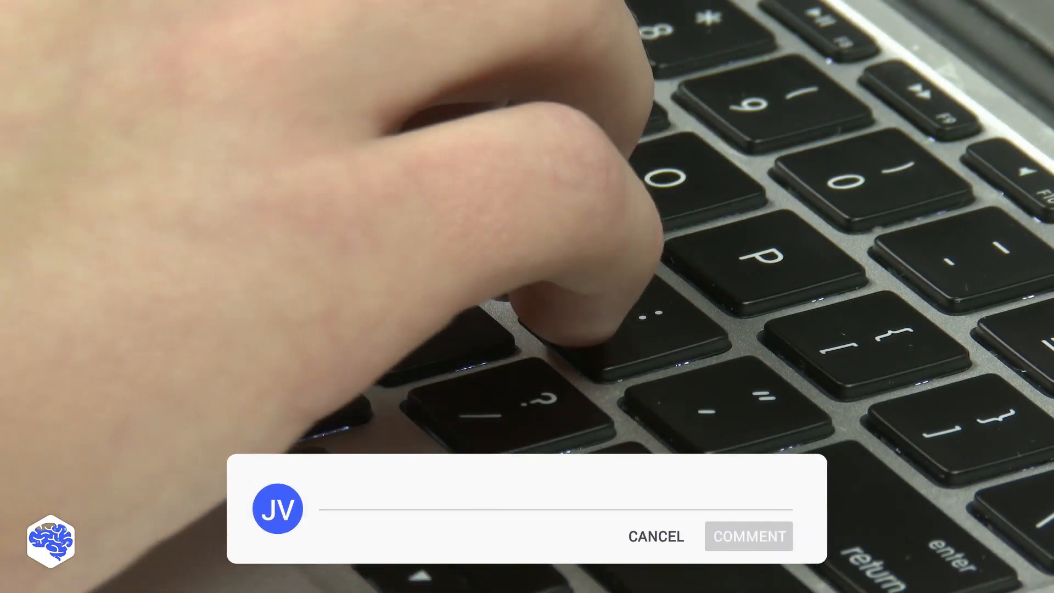
pyautogui.write('ASP.NET is a proven network for years.')
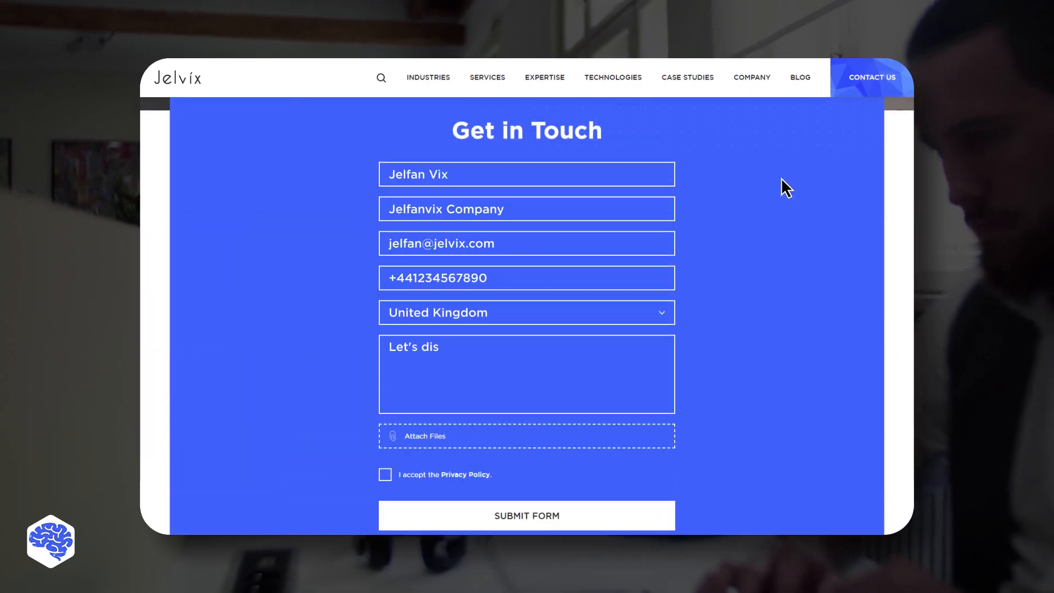
pyautogui.click(384, 474)
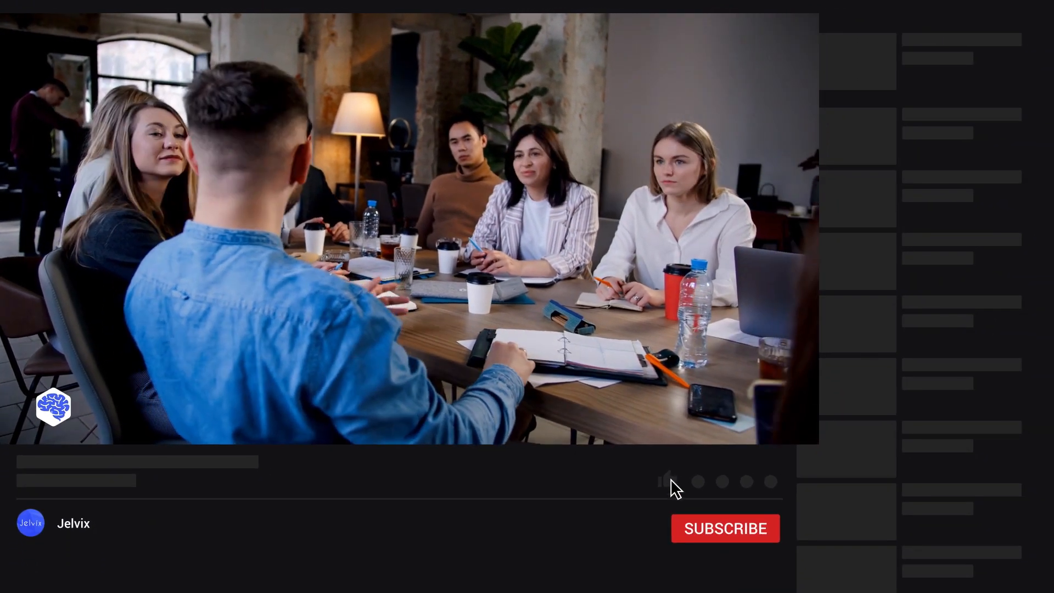
pyautogui.click(724, 528)
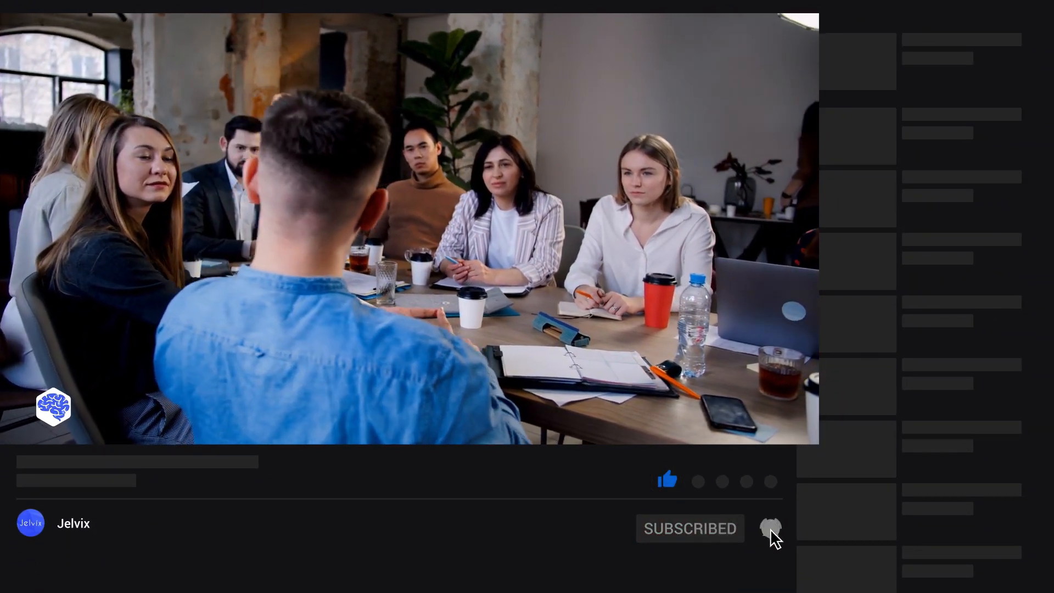